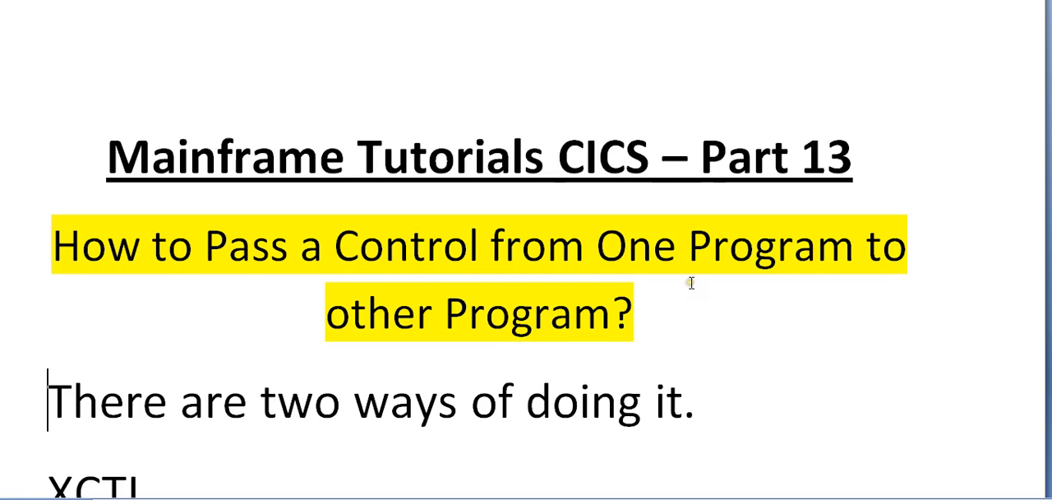
scroll(up, 3)
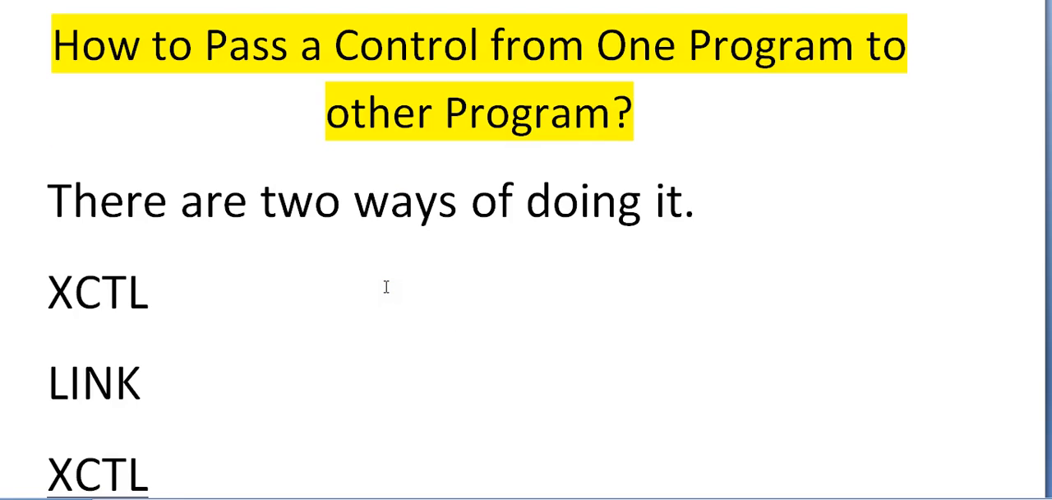
scroll(down, 3)
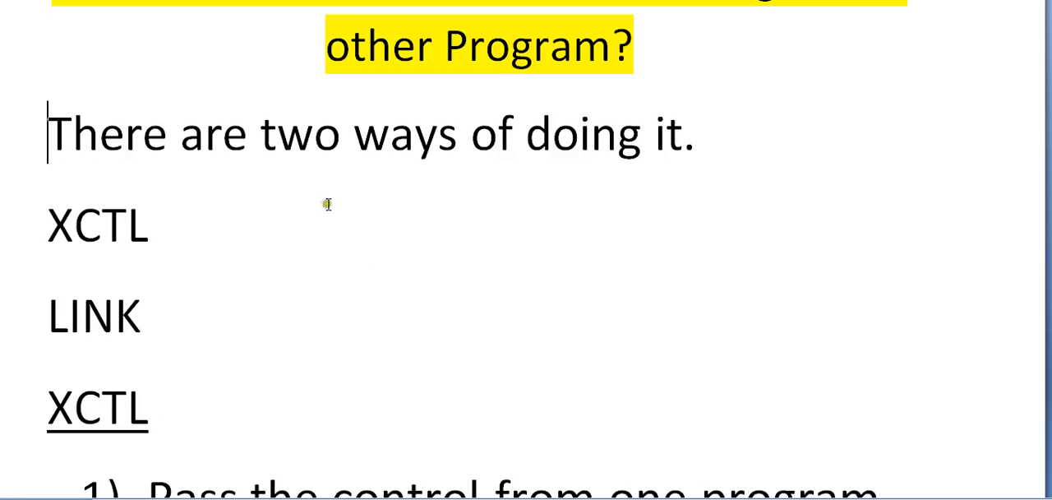
scroll(down, 3)
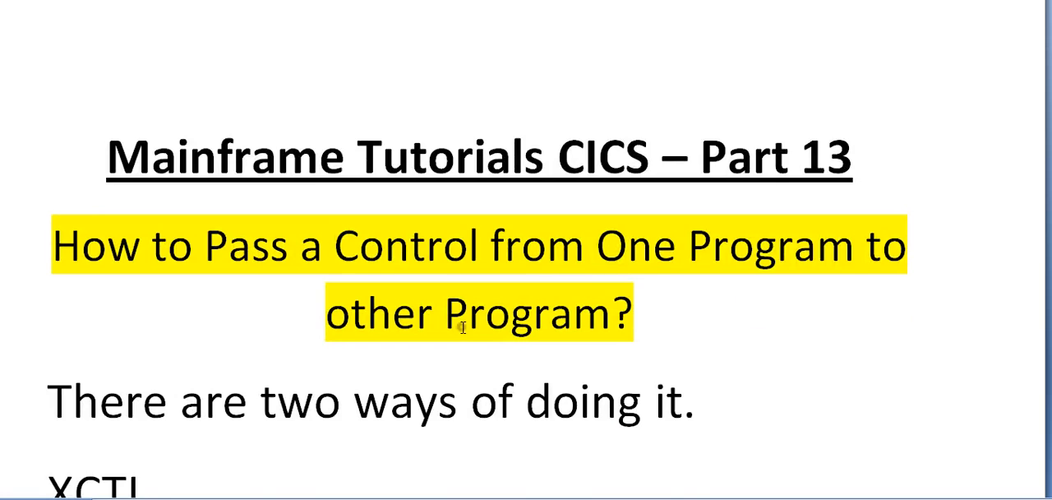
scroll(down, 3)
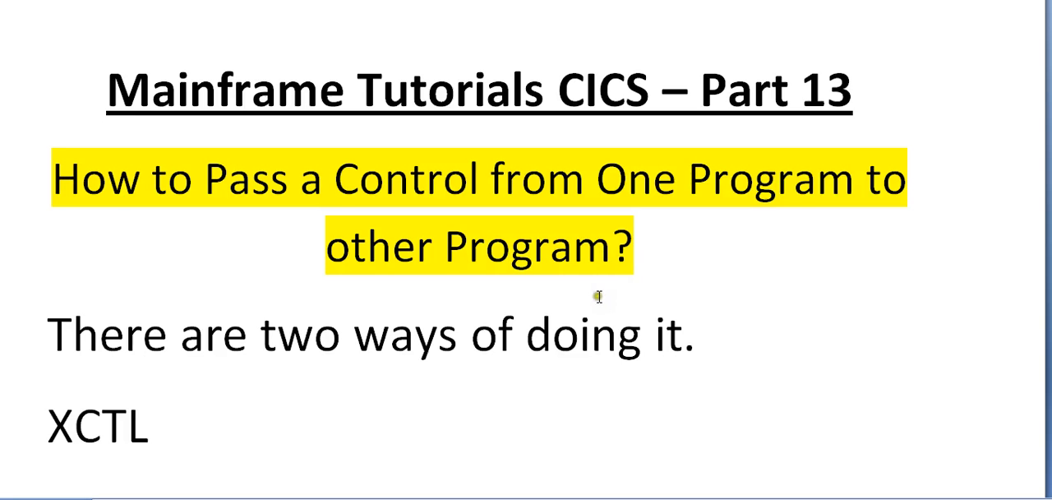
scroll(down, 3)
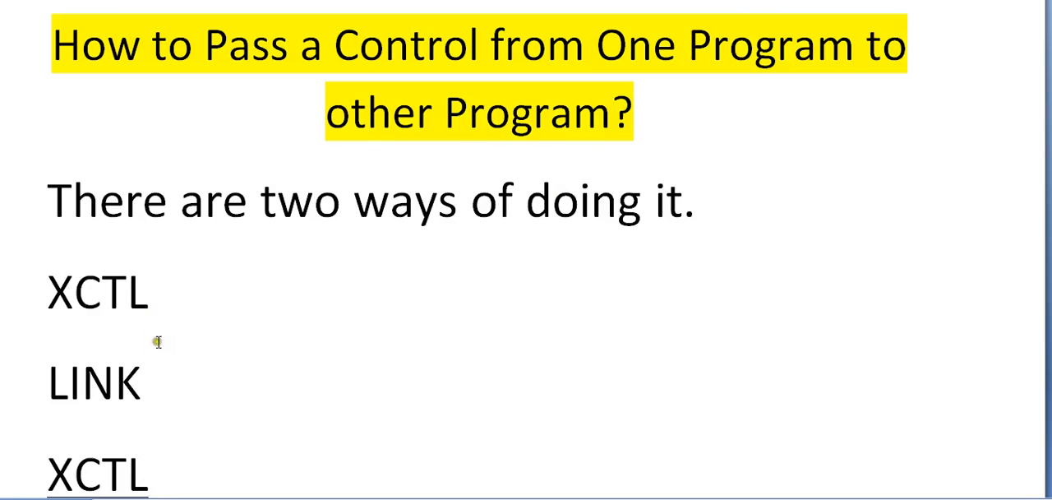